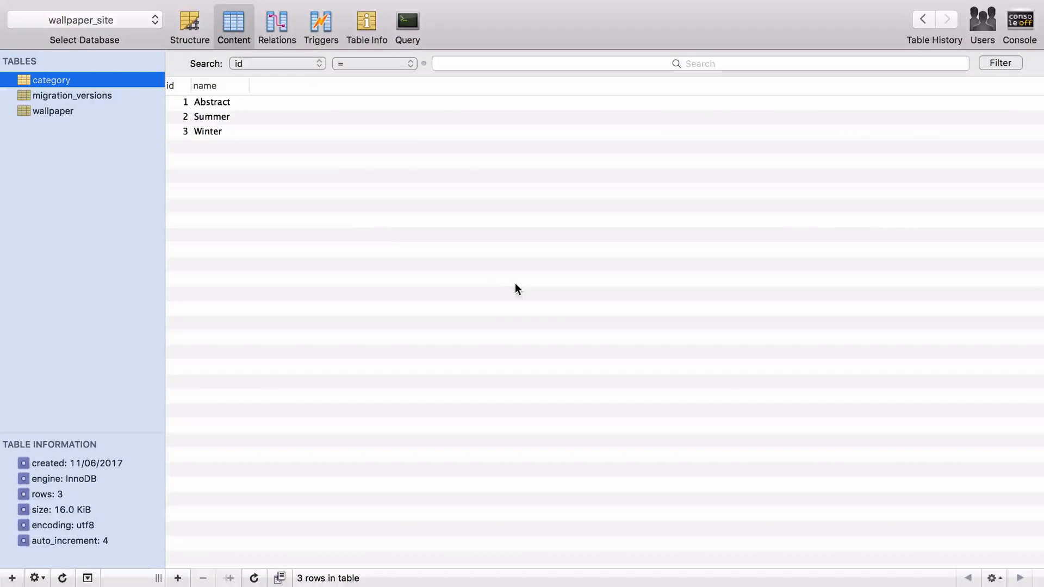
In a new tab, search GitHub for 'javier e' and open the bundle author's profile.
left_click(53, 111)
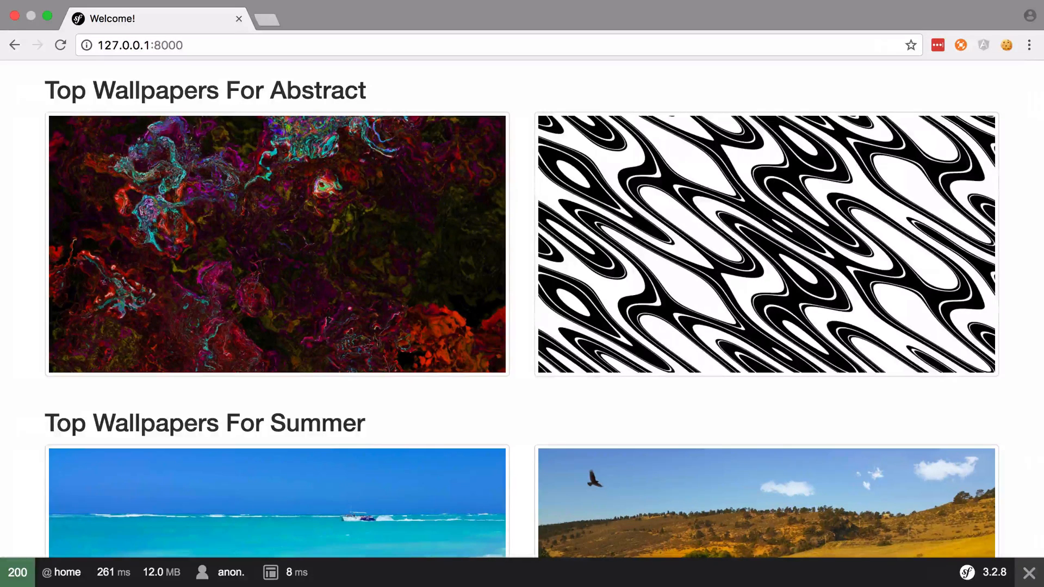
type("javier e")
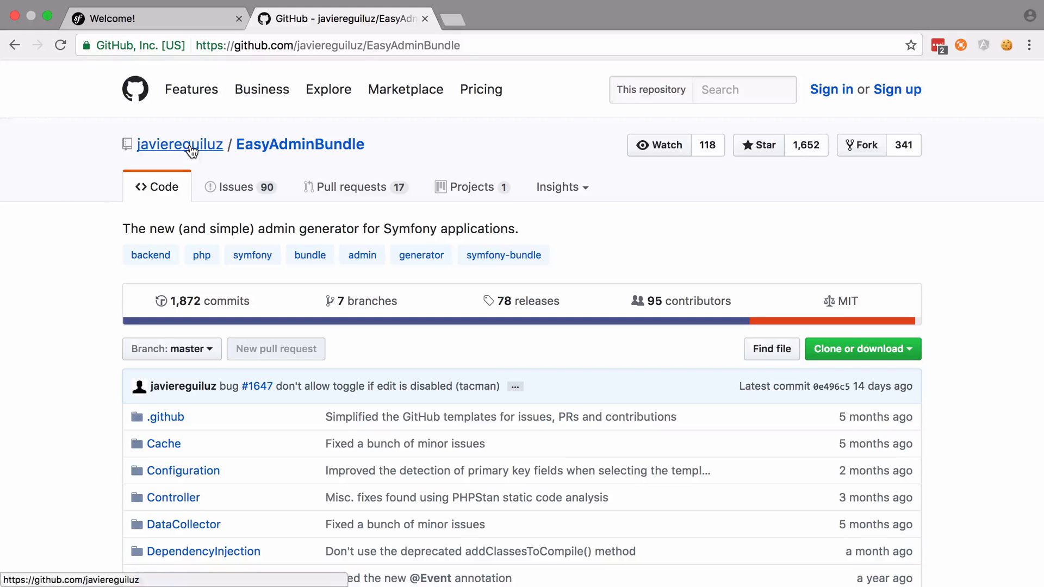
left_click(180, 144)
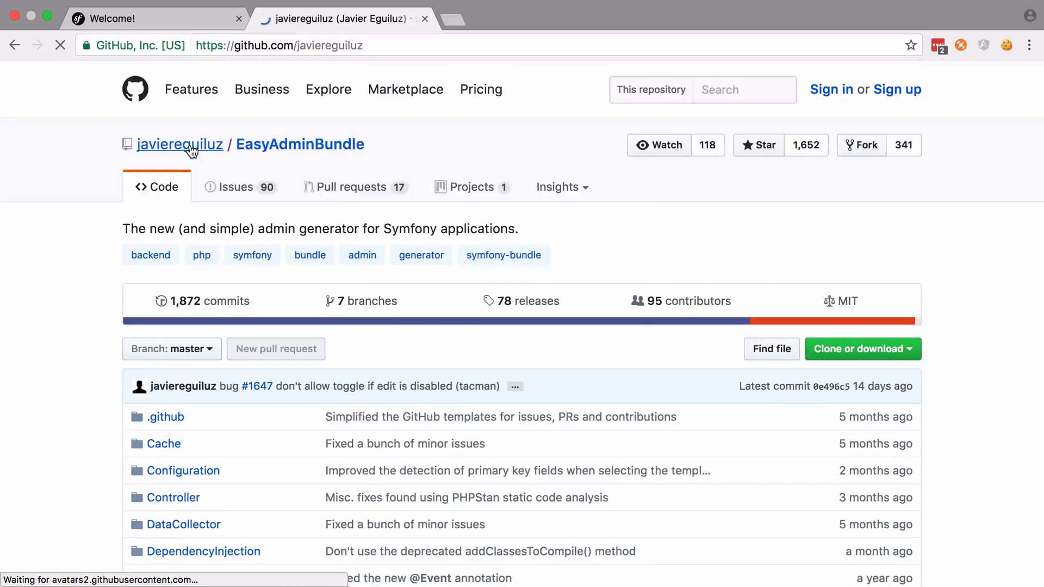
left_click(180, 143)
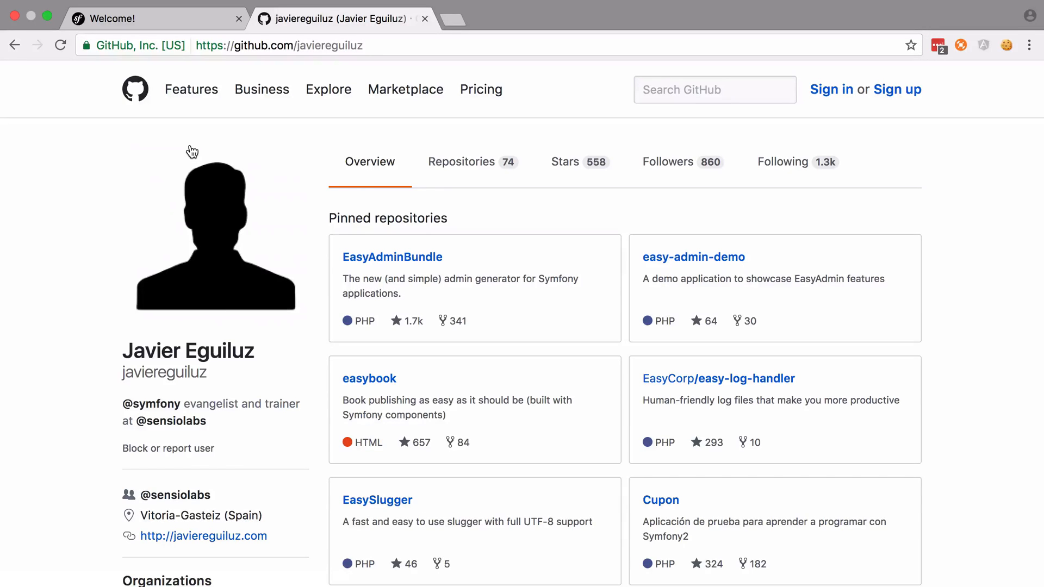
mouse_move(718, 378)
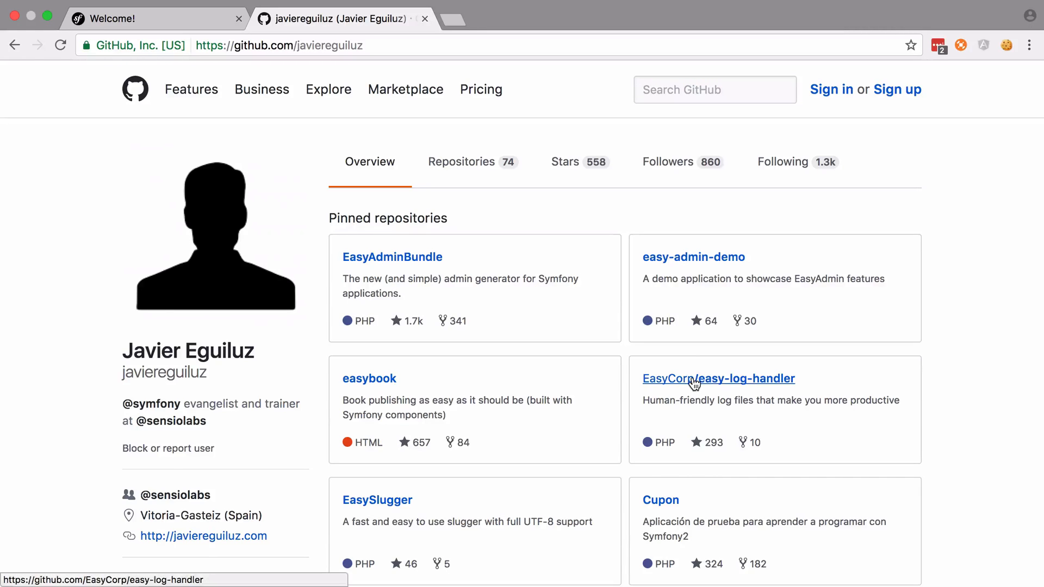
Open the easy-log-handler repository and scroll through its README.
left_click(717, 378)
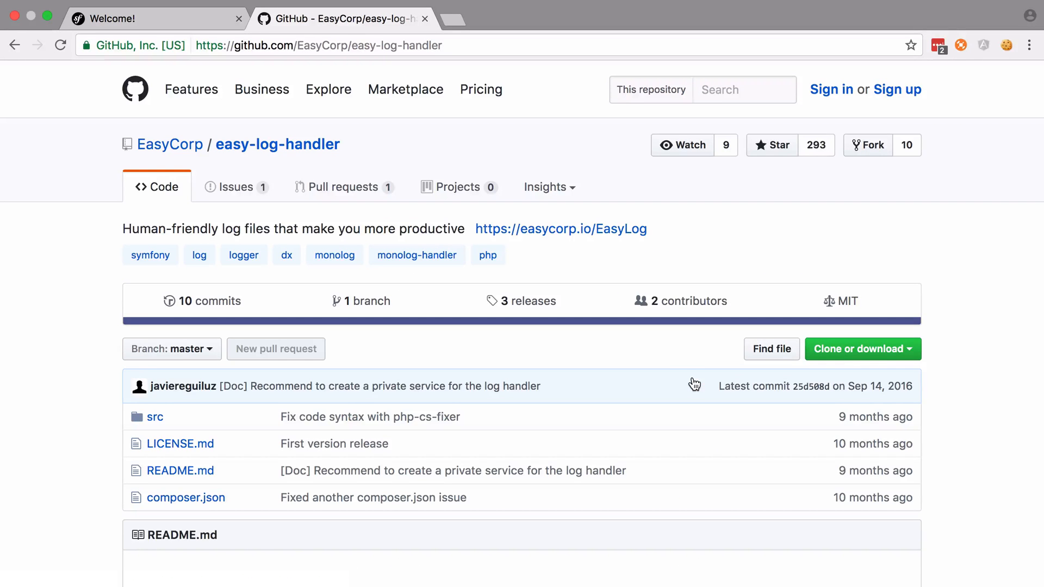
scroll("down", 3)
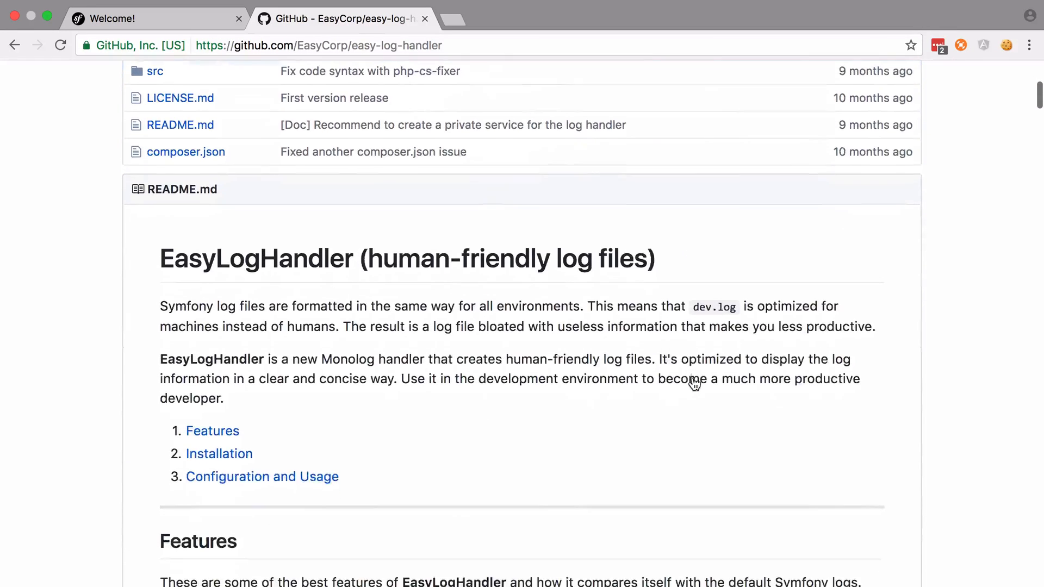
scroll("down", 3)
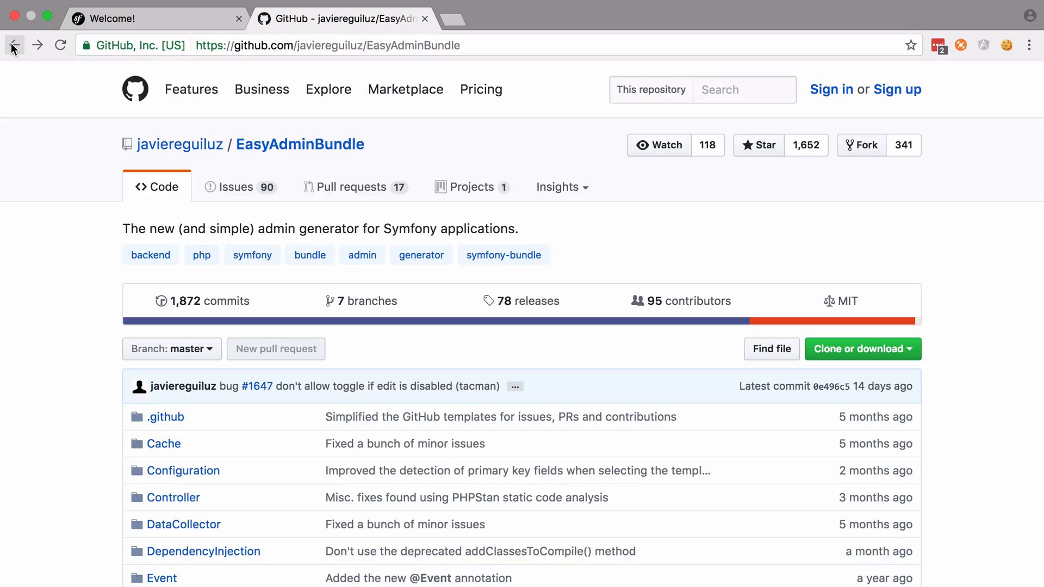
scroll("down", 3)
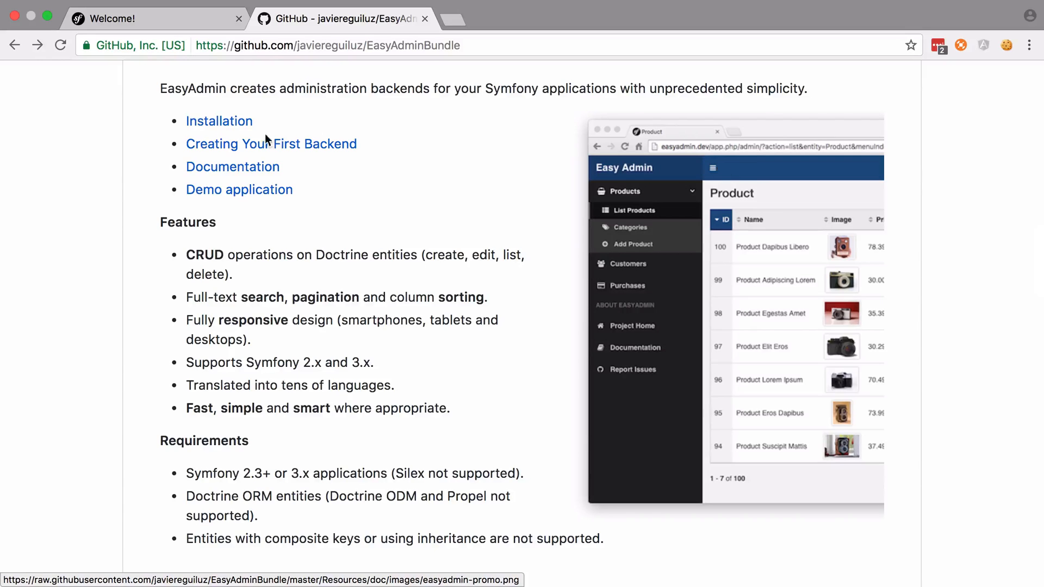
left_click(219, 120)
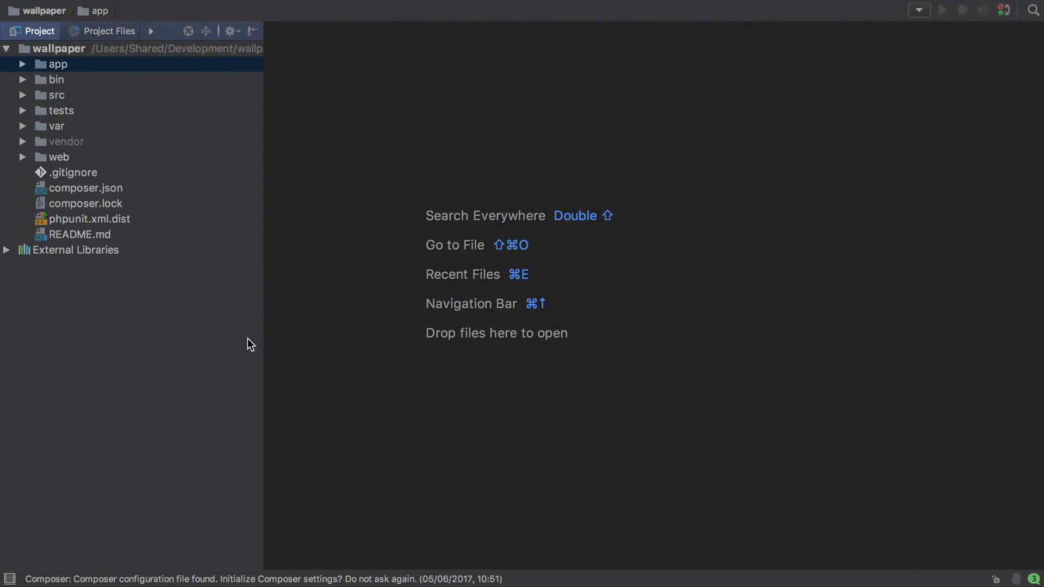
Add new JavierEguiluz\Bundle\EasyAdminBundle\EasyAdminBundle() to the bundles array in AppKernel.php.
double_click(103, 157)
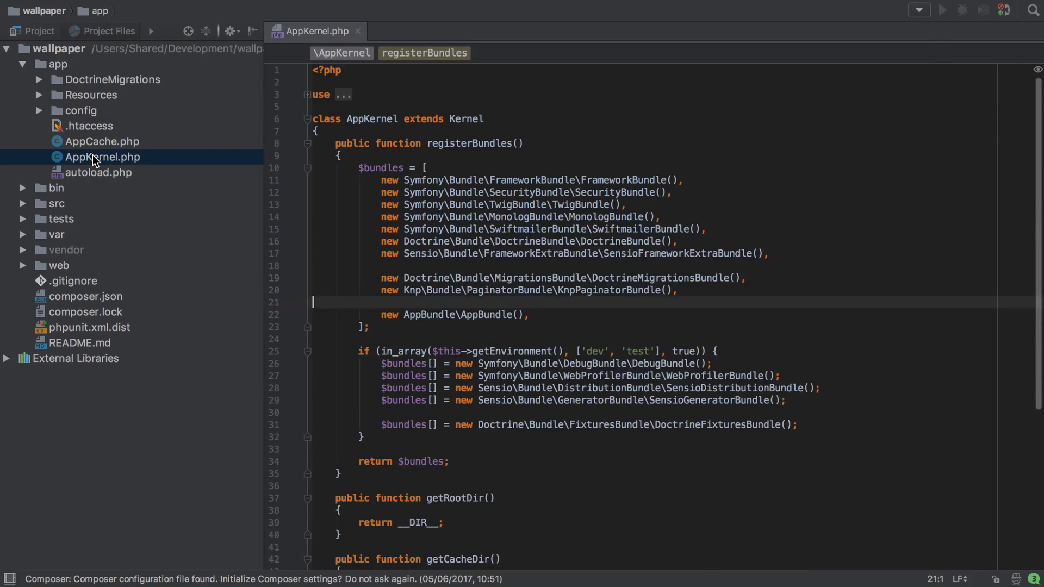
type("new JavierEguiluz\\Bundle\\EasyAdminBundle\\EasyAdminBundle(),")
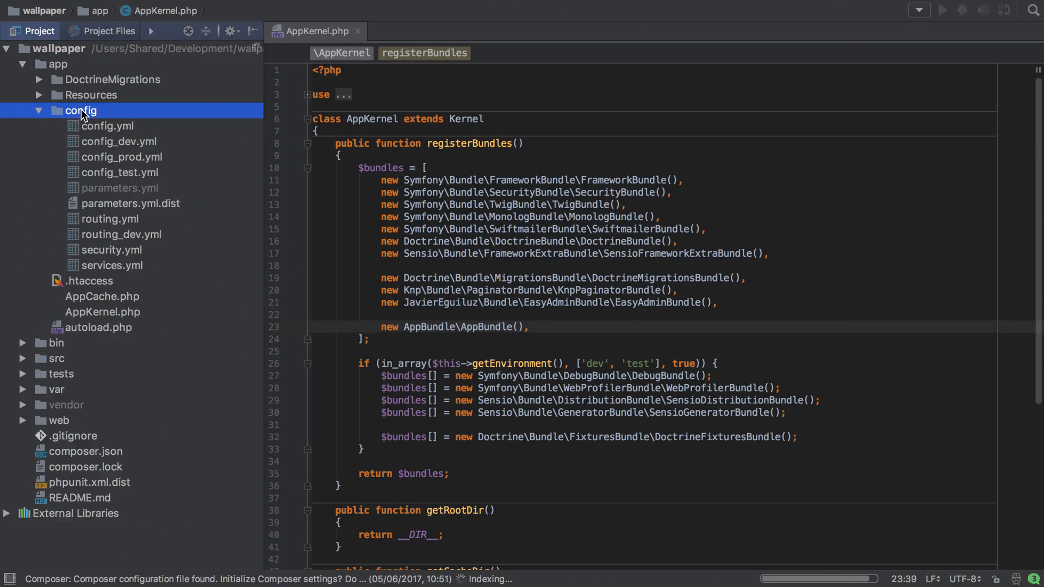
double_click(109, 218)
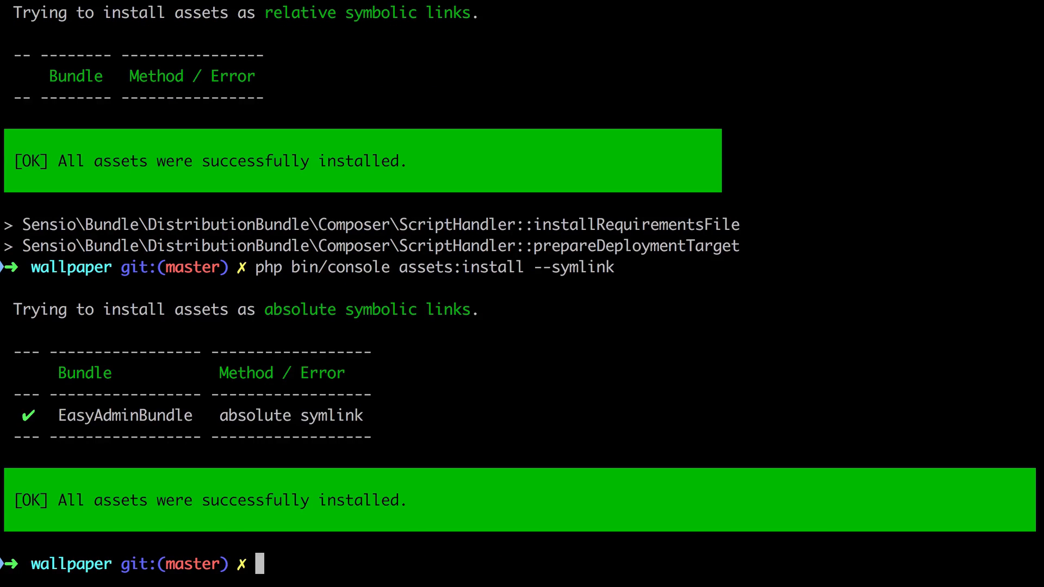
Run php bin/console debug:router and select the admin route name.
type("php bin/")
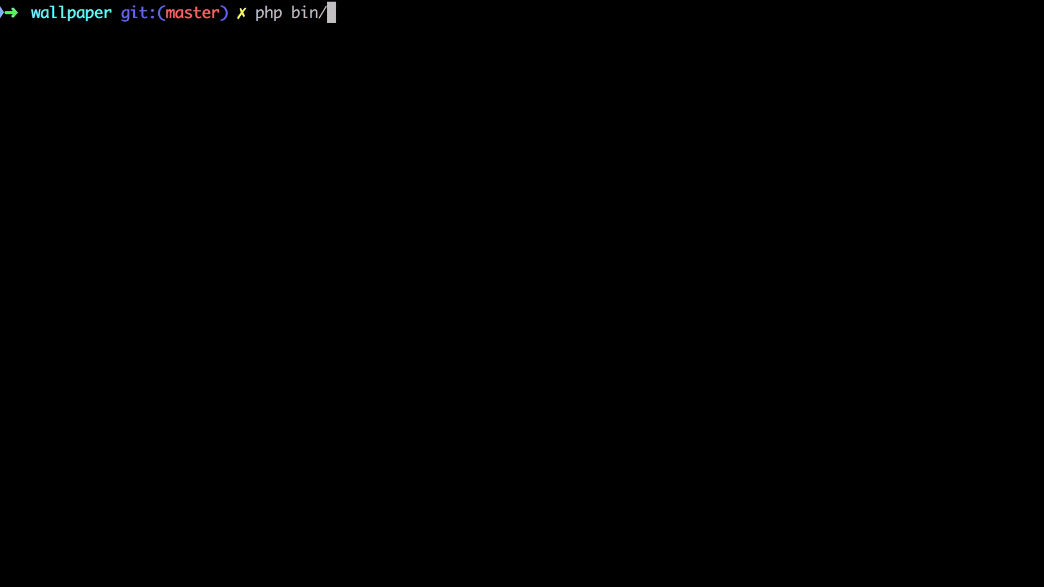
type("console debug:router")
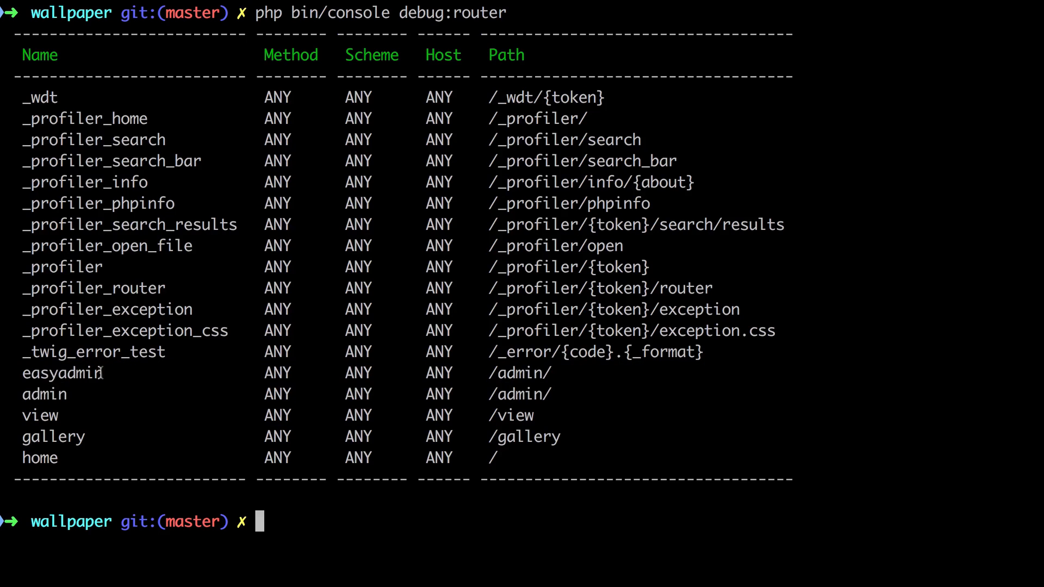
double_click(44, 393)
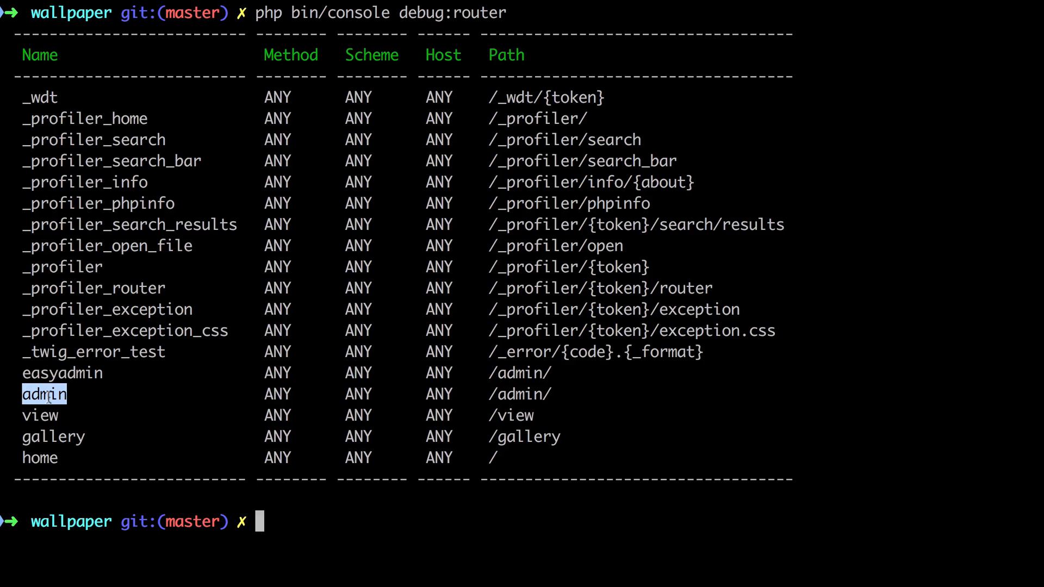
mouse_move(125, 398)
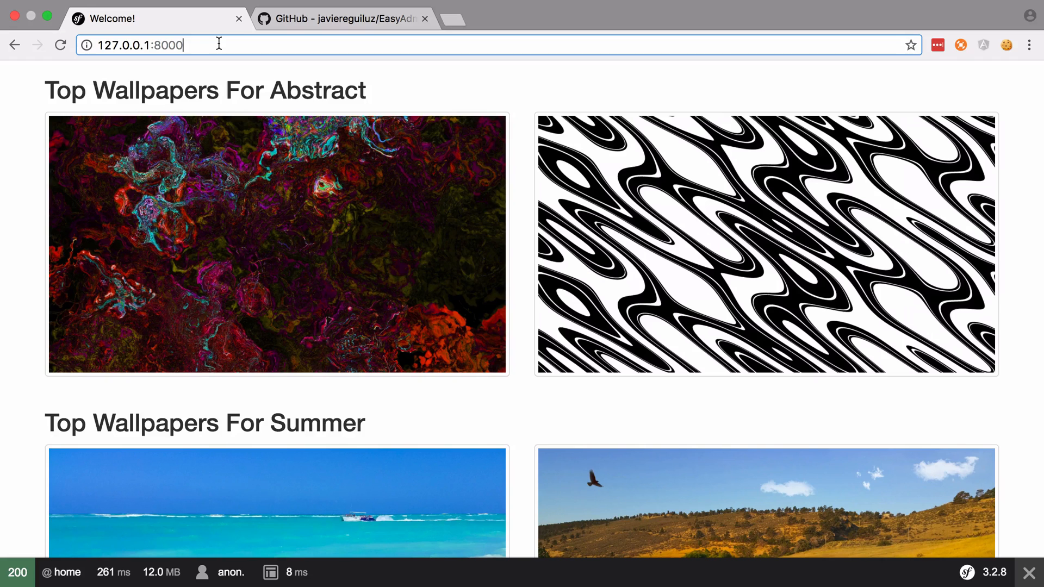
Load /app_dev.php/admin/ on the local site in Chrome.
type("/app_dev.php/admin/")
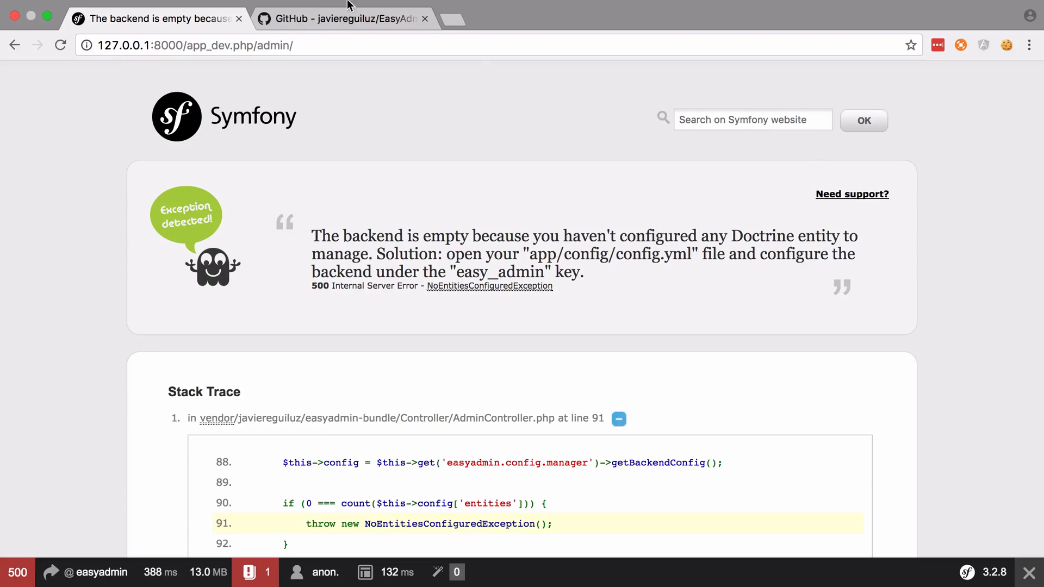
left_click(341, 18)
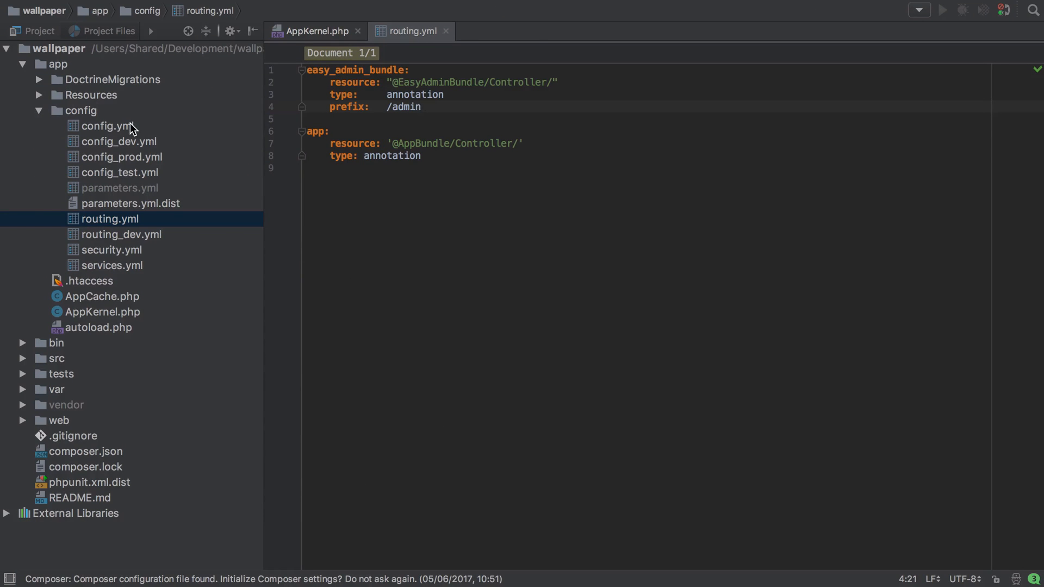
Change the first import in config.yml to config/easy_admin_bundle.yml.
double_click(107, 126)
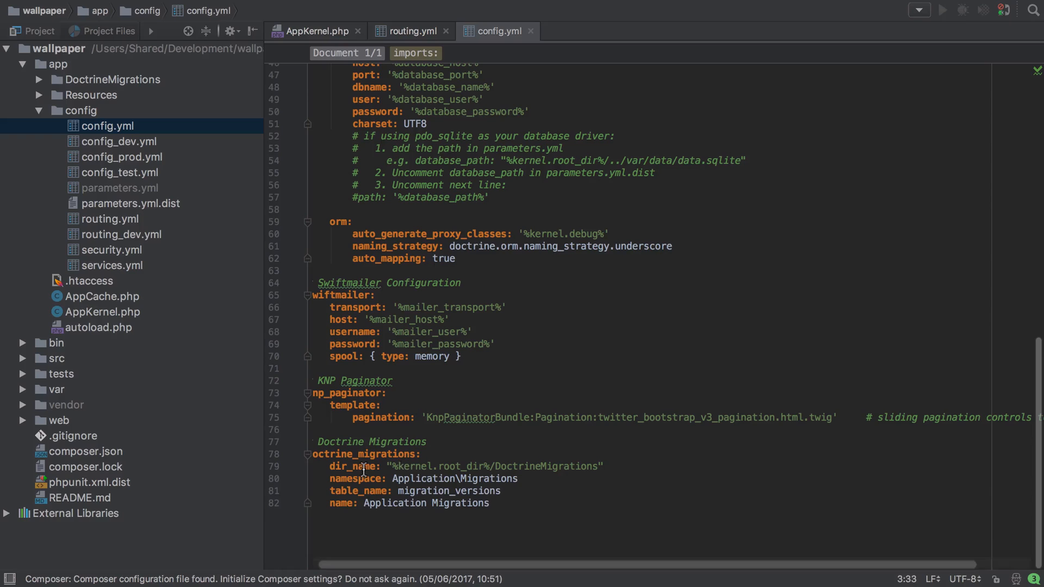
mouse_move(412, 555)
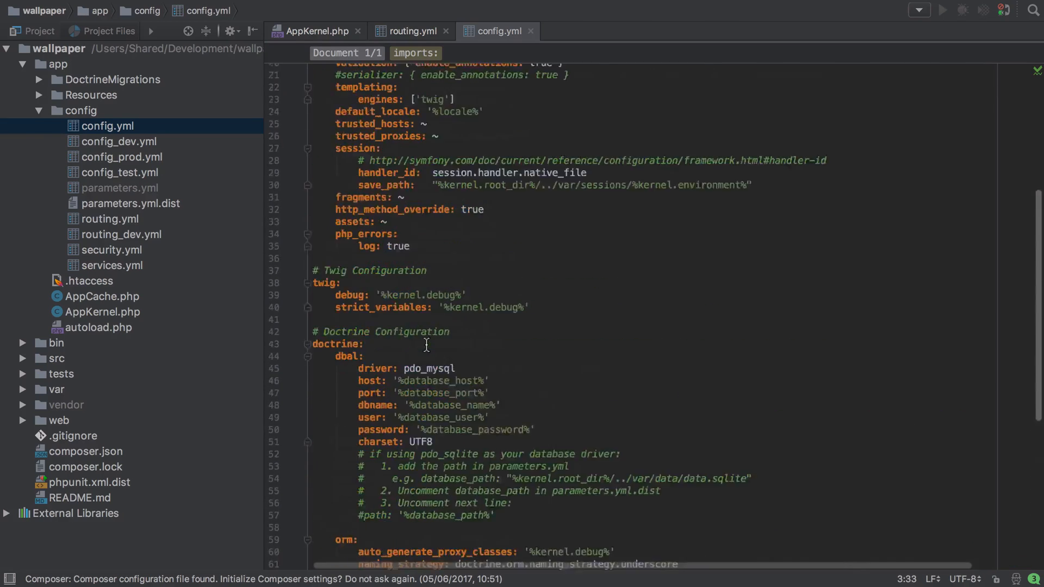
scroll("up", 3)
type("- { resource: config/easy_.yml ")
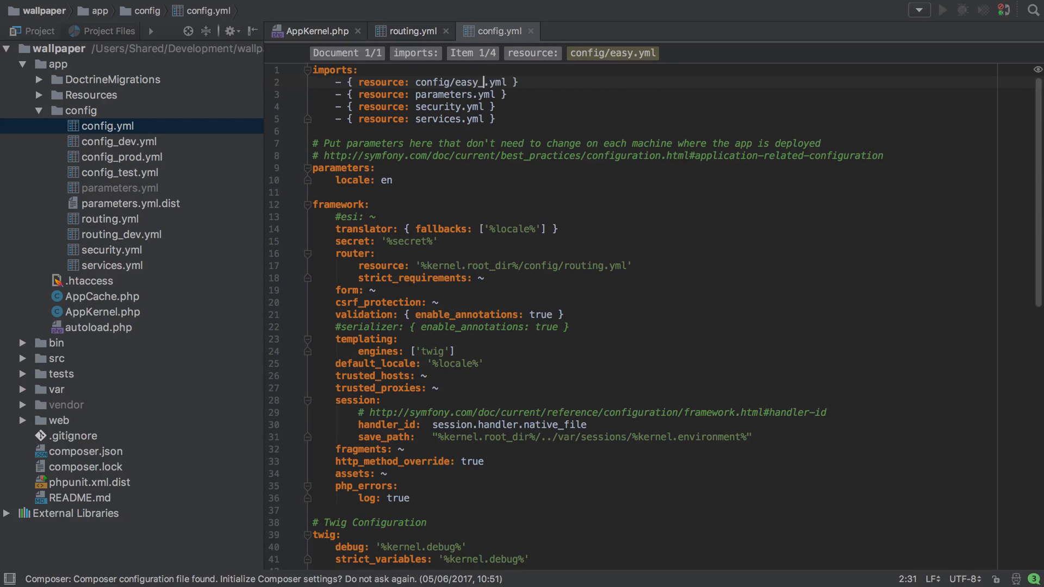
type("_admin_bundle")
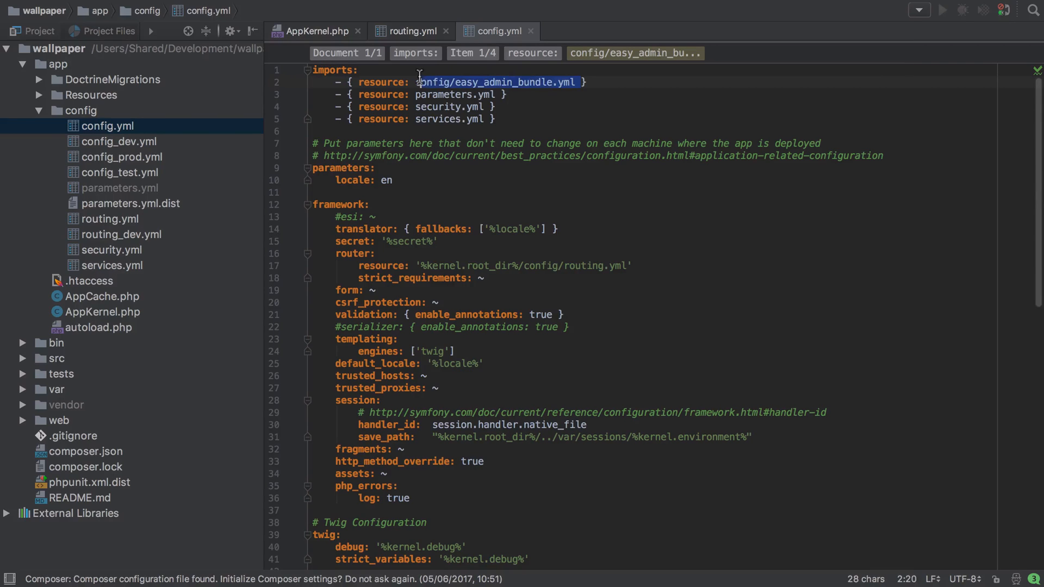
Create the new file config/easy_admin_bundle.yml inside the config folder.
left_click(81, 111)
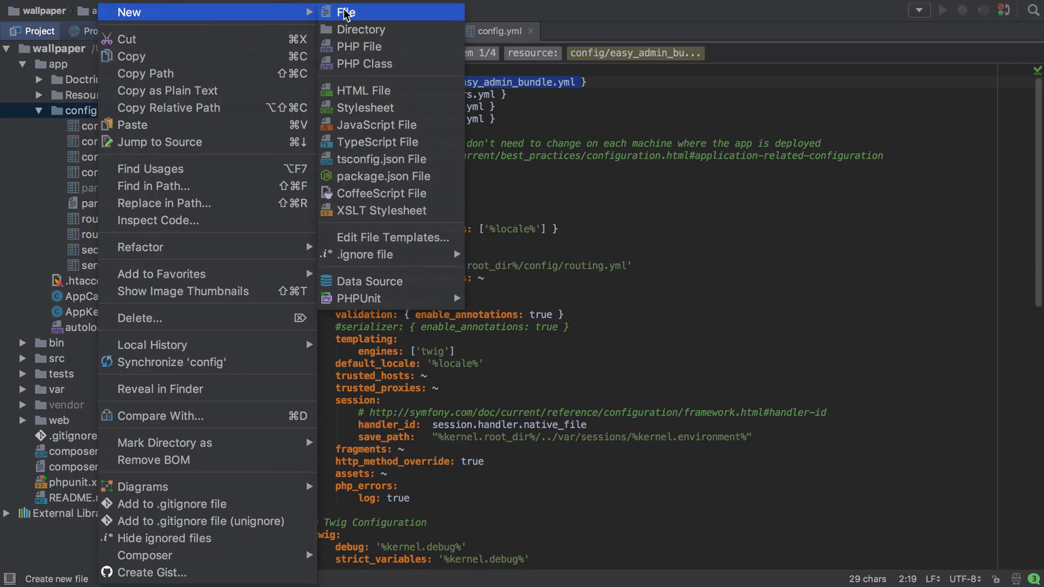
left_click(345, 12)
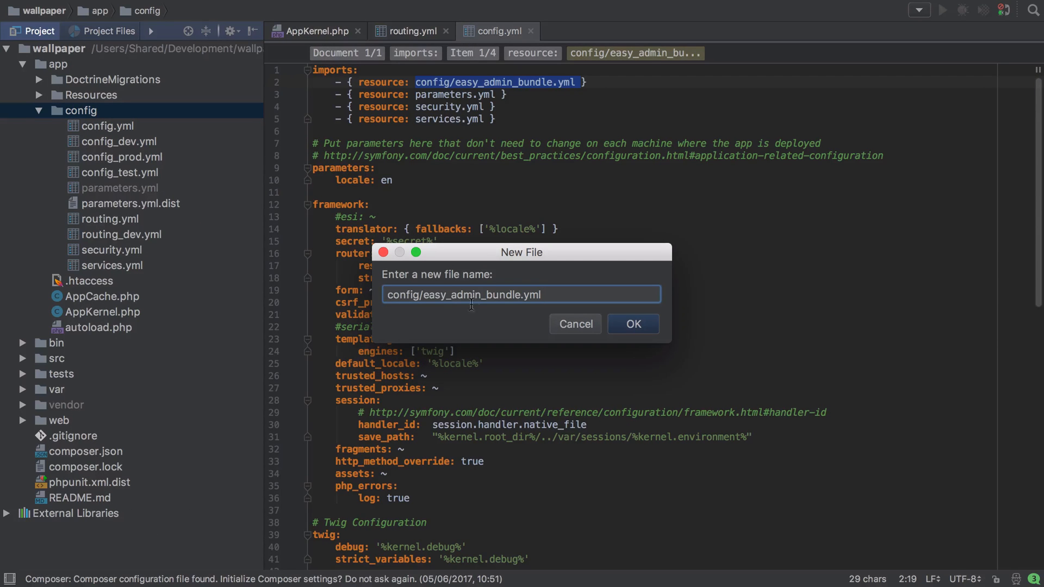
left_click(631, 324)
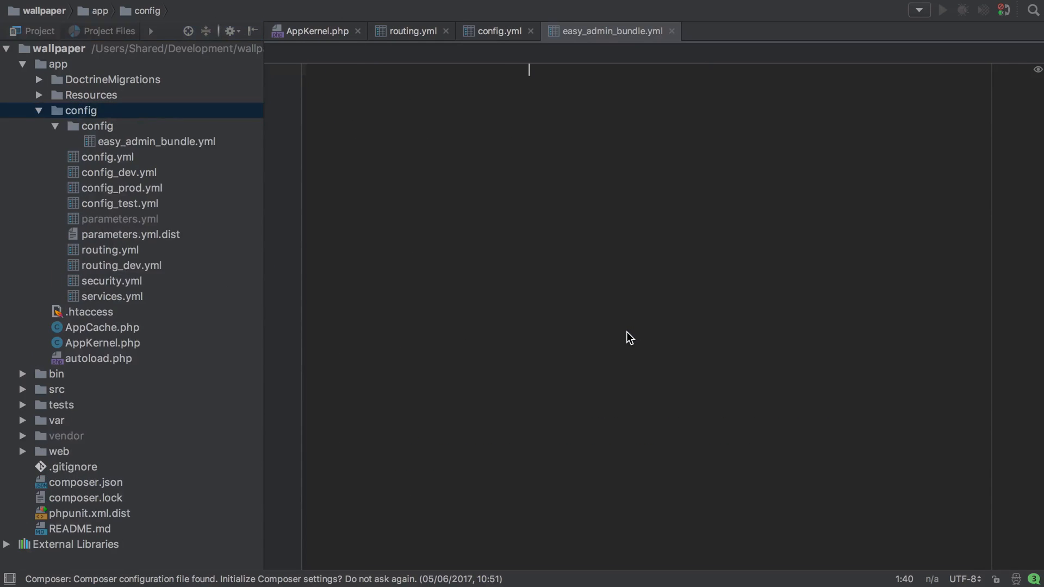
left_click(156, 141)
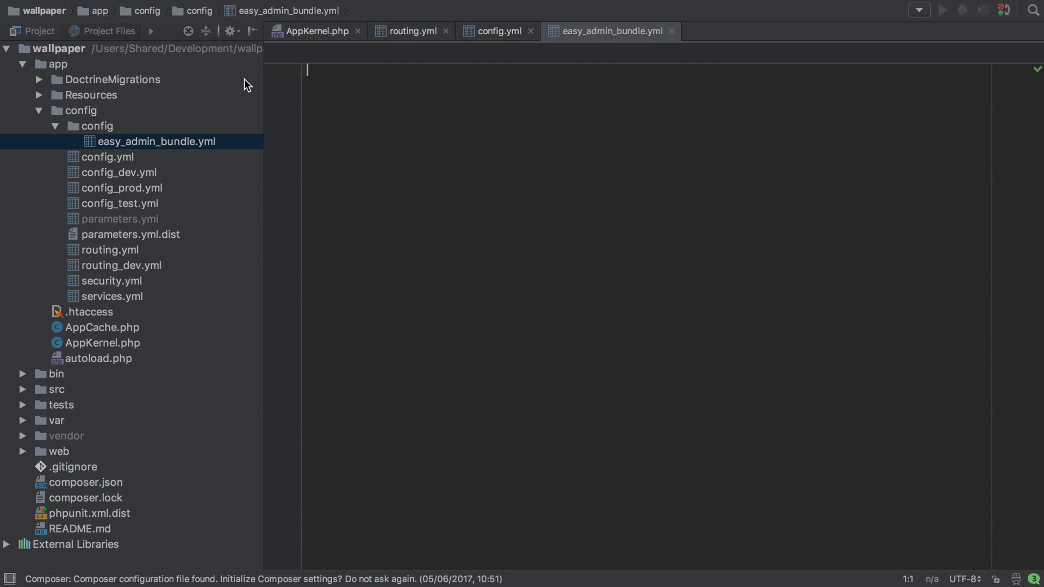
Type easy_admin: and entities:, checking the Category entity class in src/AppBundle/Entity.
type("easy_admin:")
type("en")
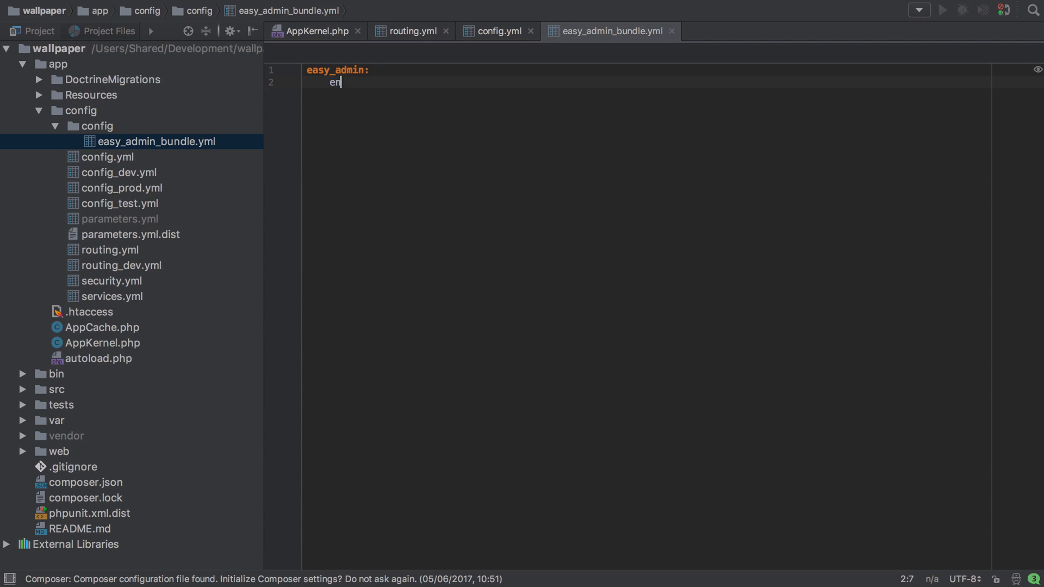
type("tities:")
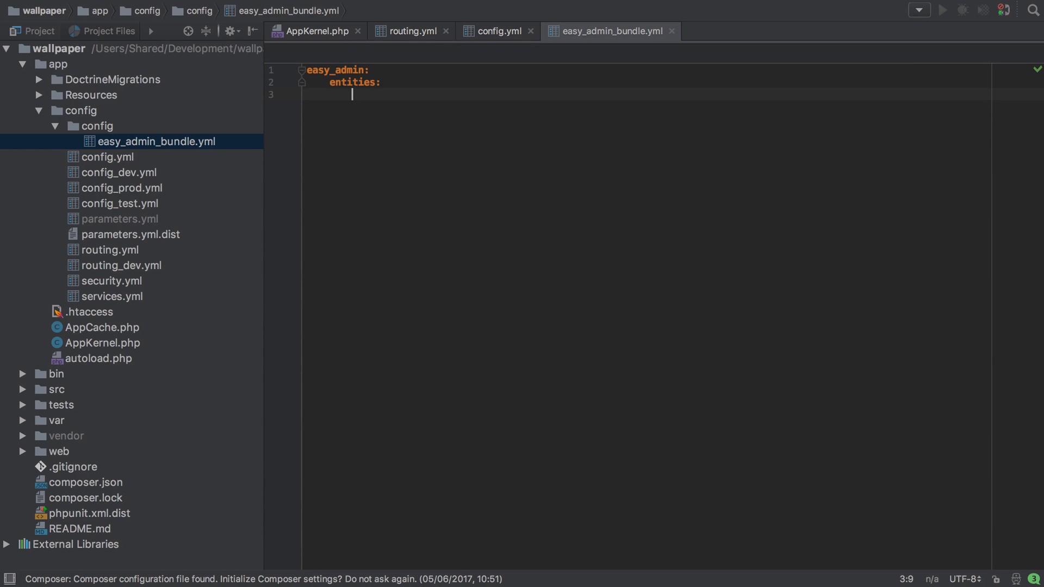
left_click(21, 390)
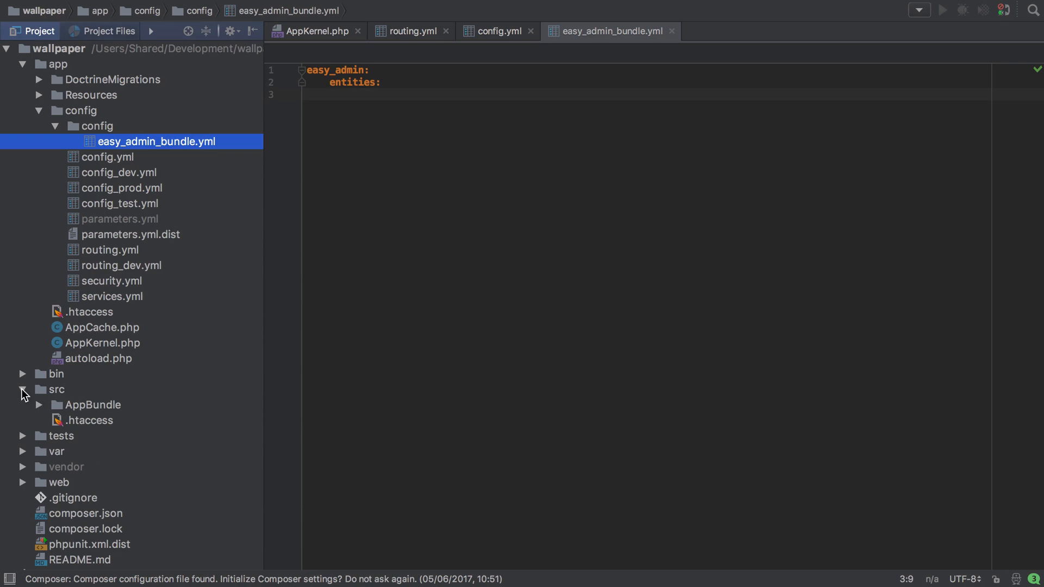
left_click(39, 404)
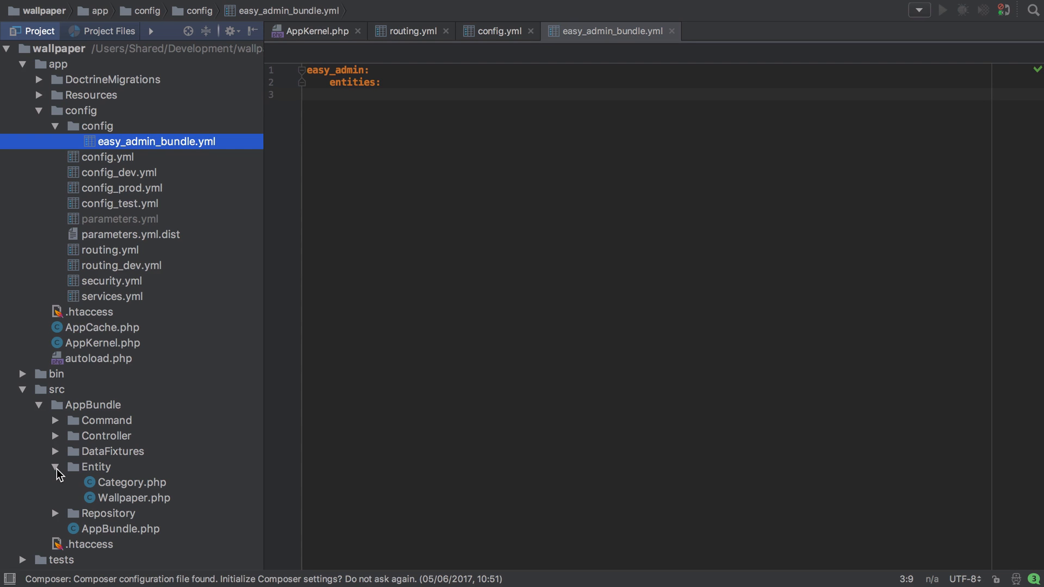
double_click(132, 482)
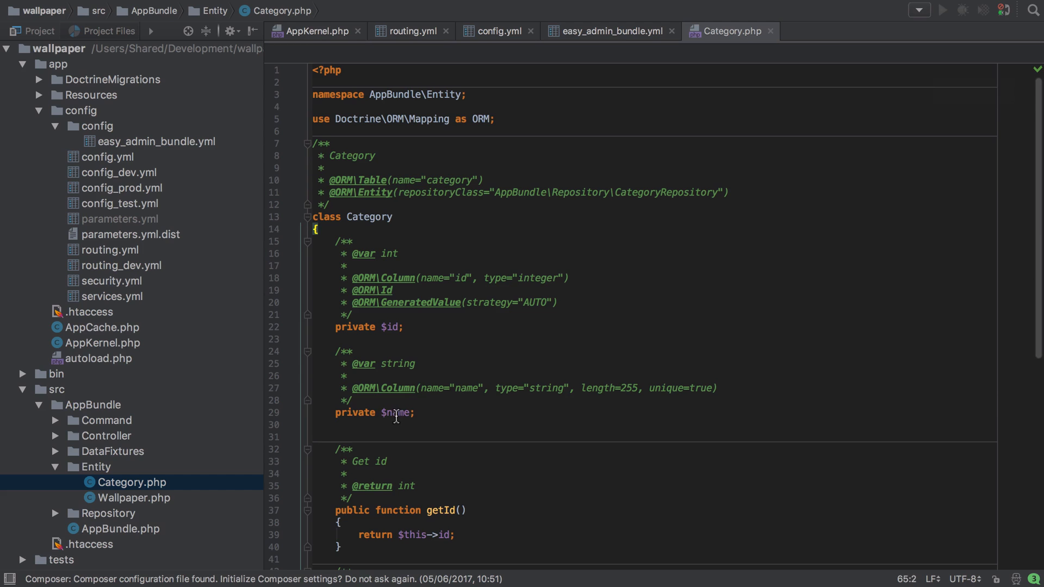
double_click(395, 412)
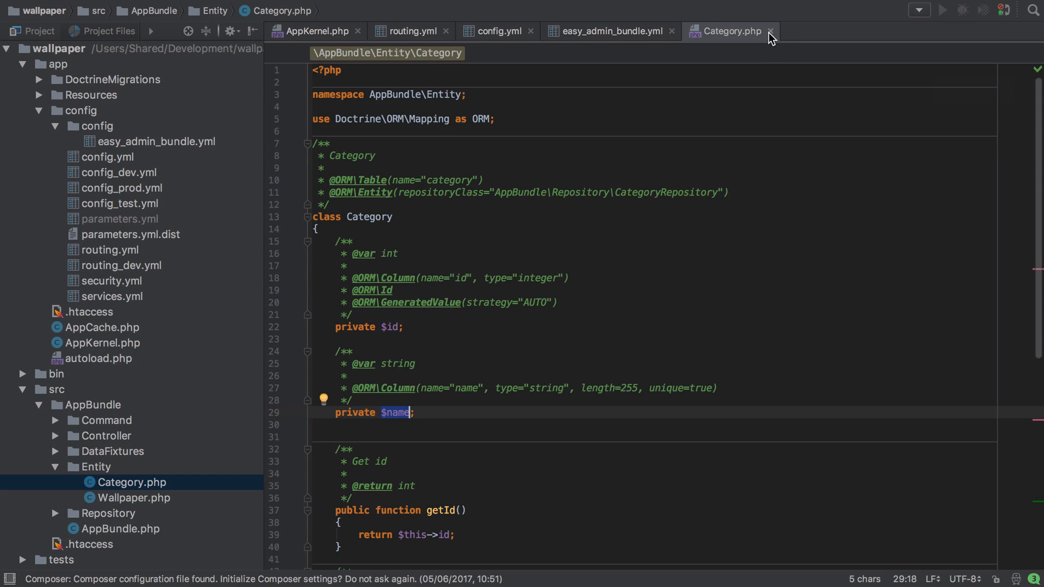
left_click(772, 31)
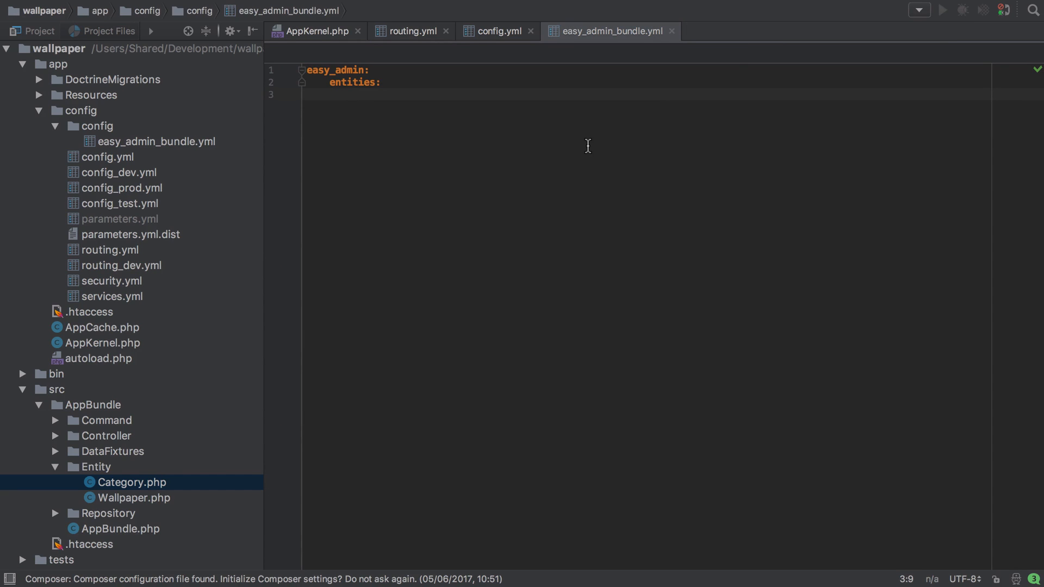
Add a Category entry with class: AppBundle\Entity.
type("Category:")
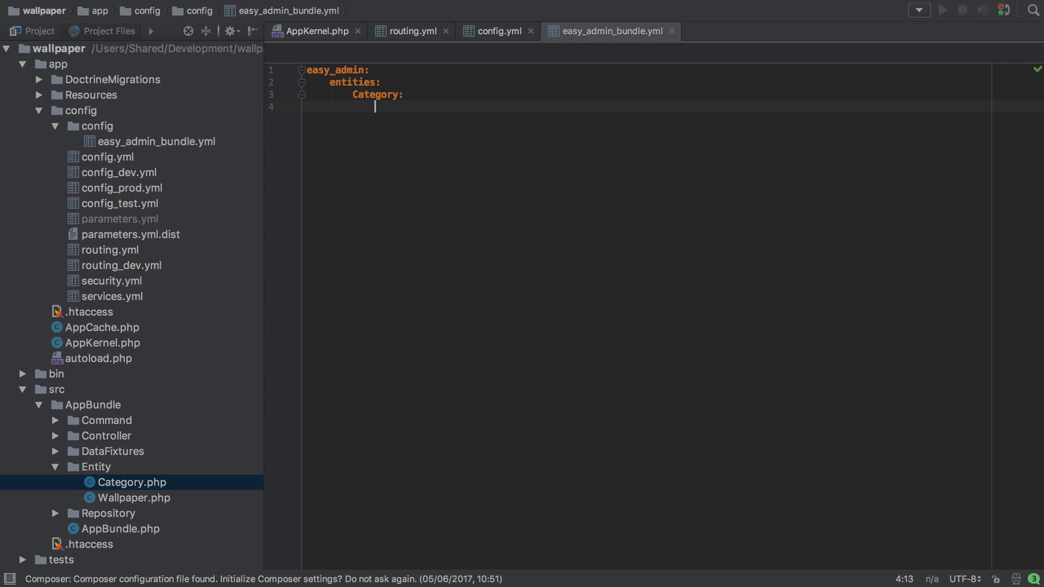
type("class: A")
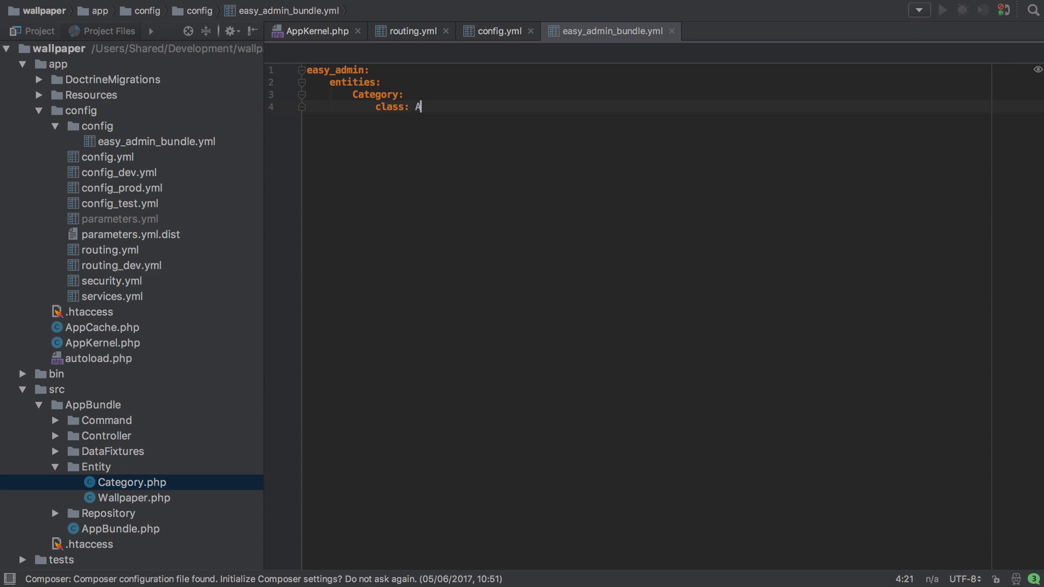
type("ppBundle\\Entity'")
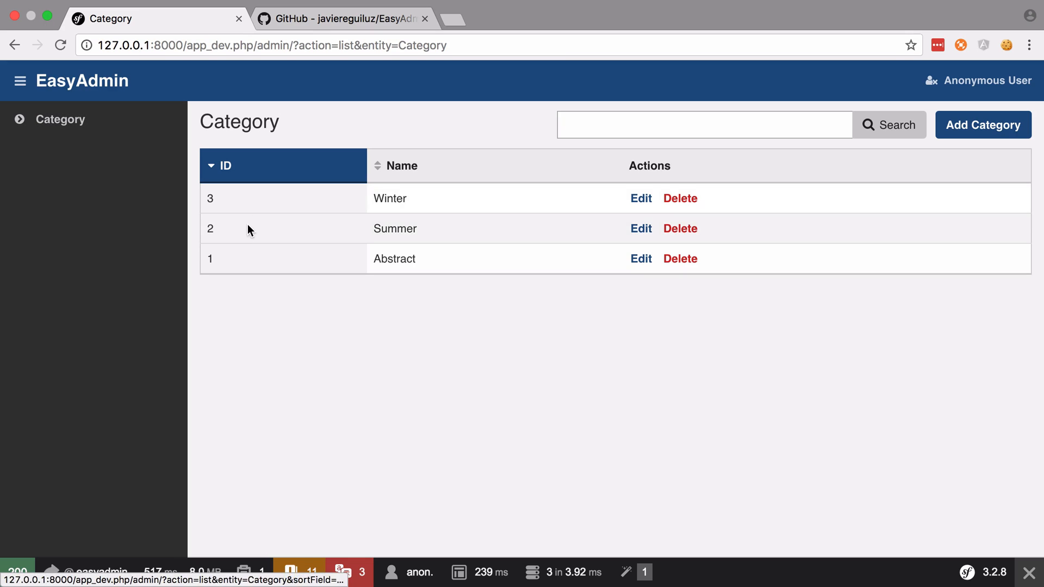
mouse_move(868, 157)
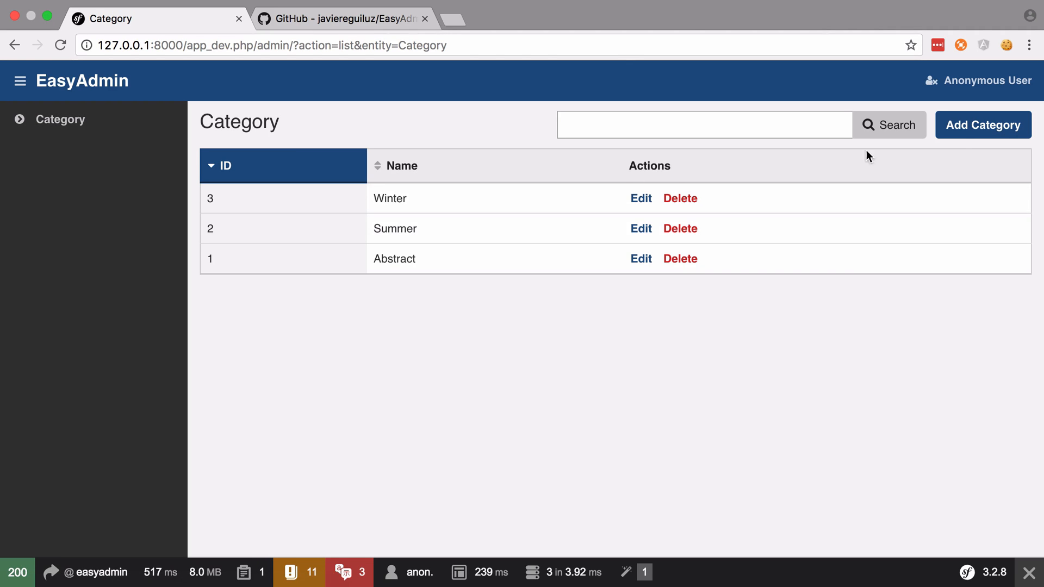
left_click(982, 124)
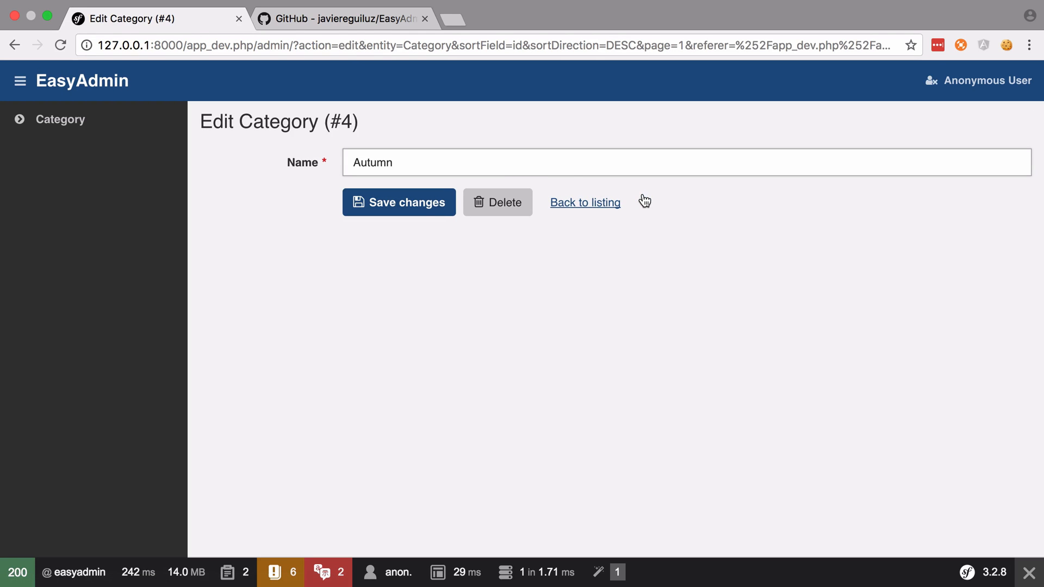
left_click(399, 201)
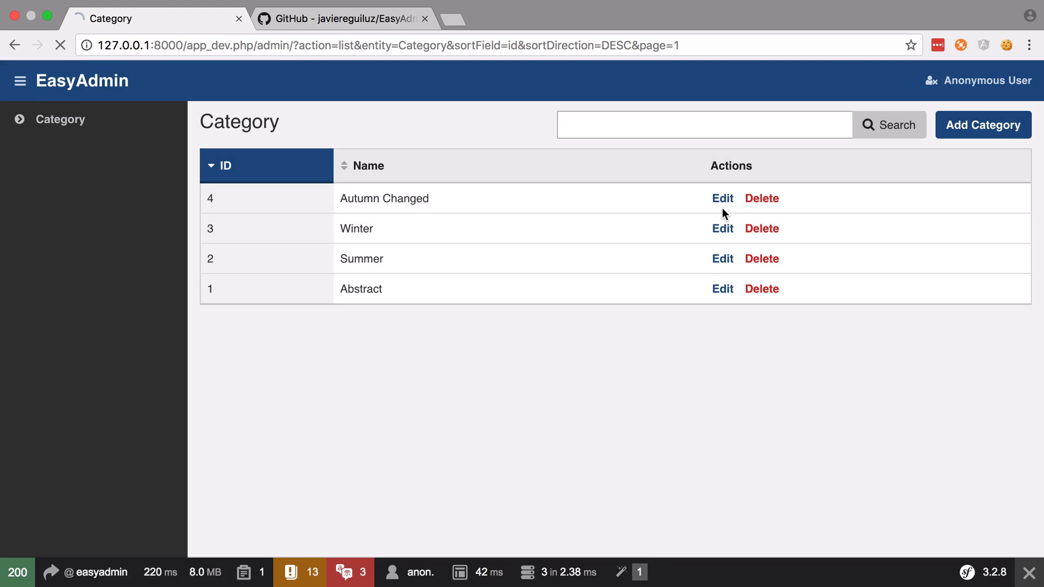
left_click(761, 198)
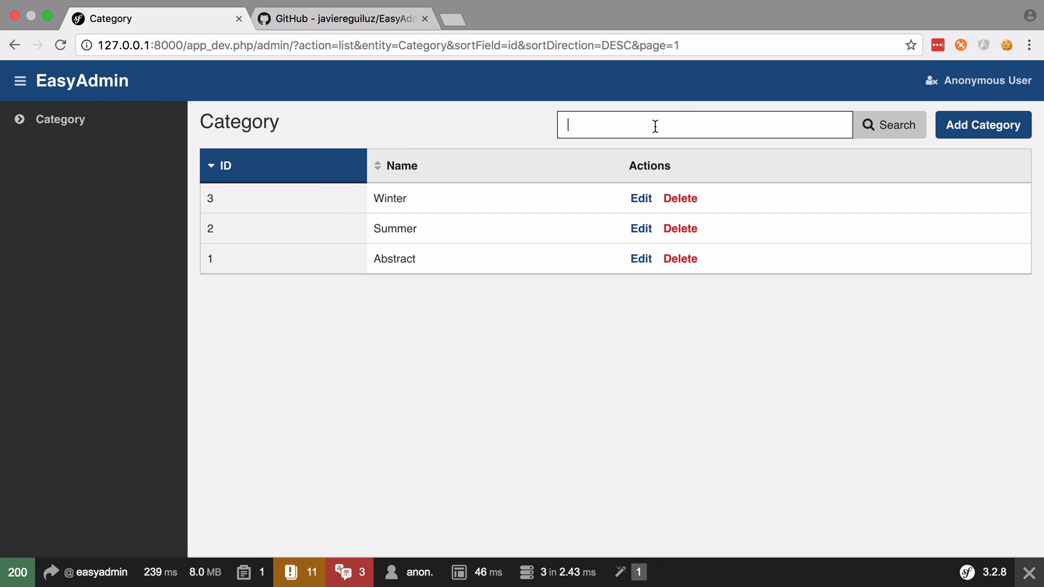